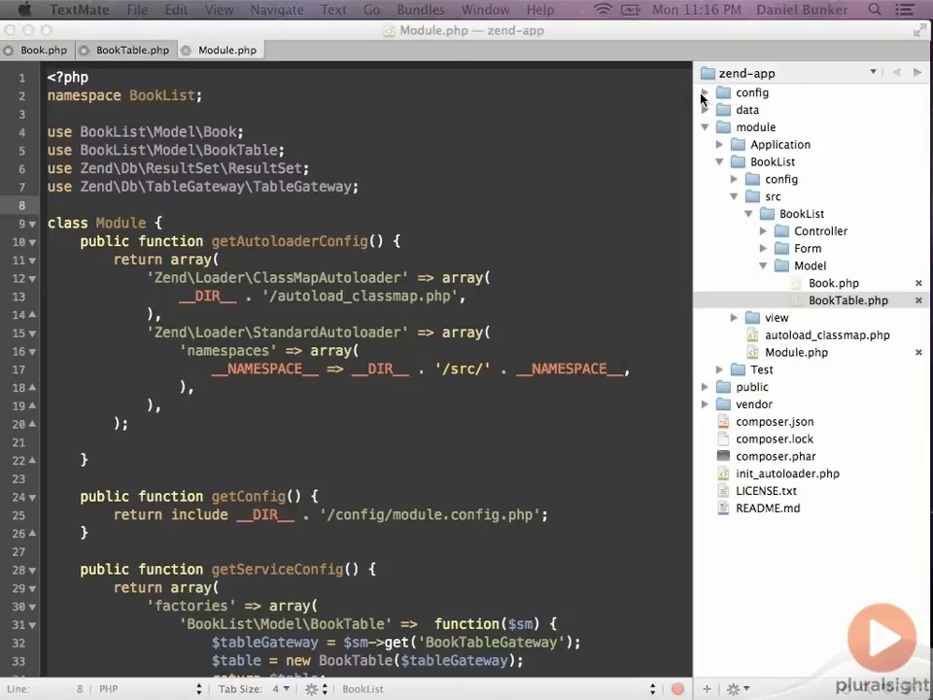
- Expand config and autoload in the project drawer and open global.php
click(706, 94)
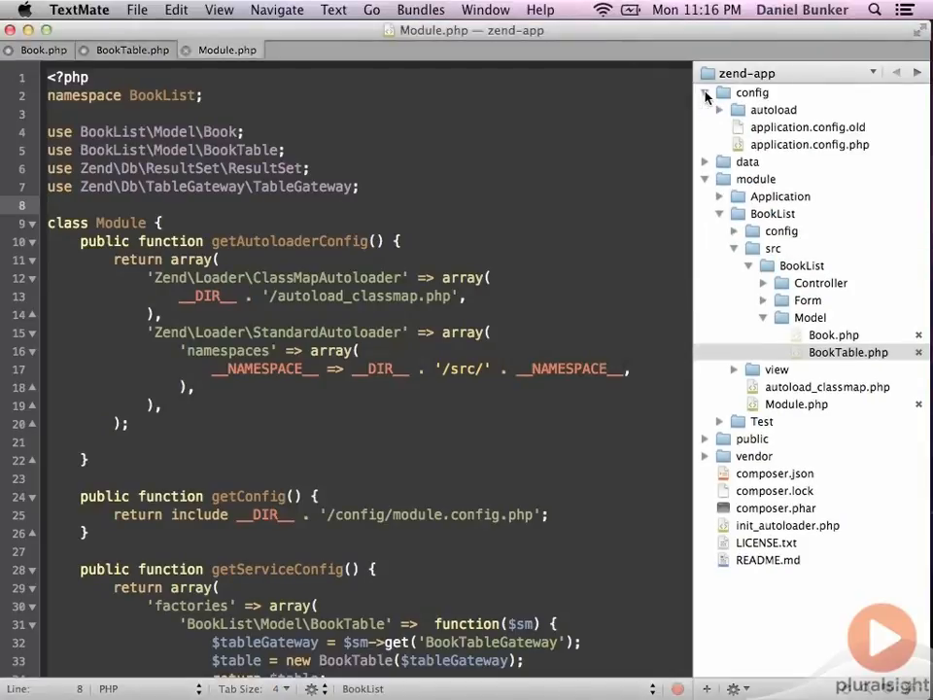
mouse_move(750, 97)
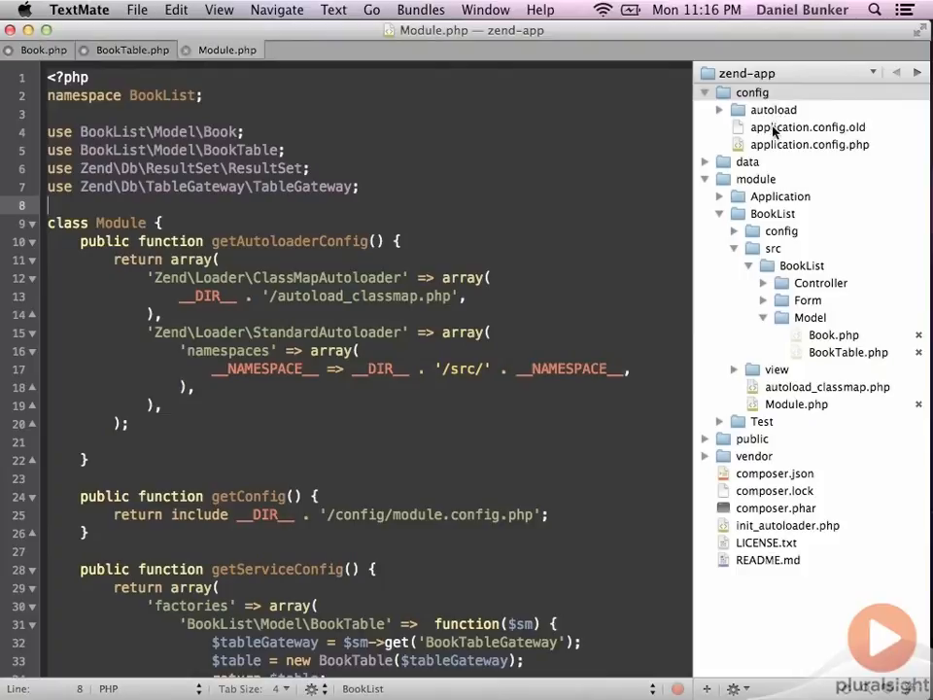
click(706, 109)
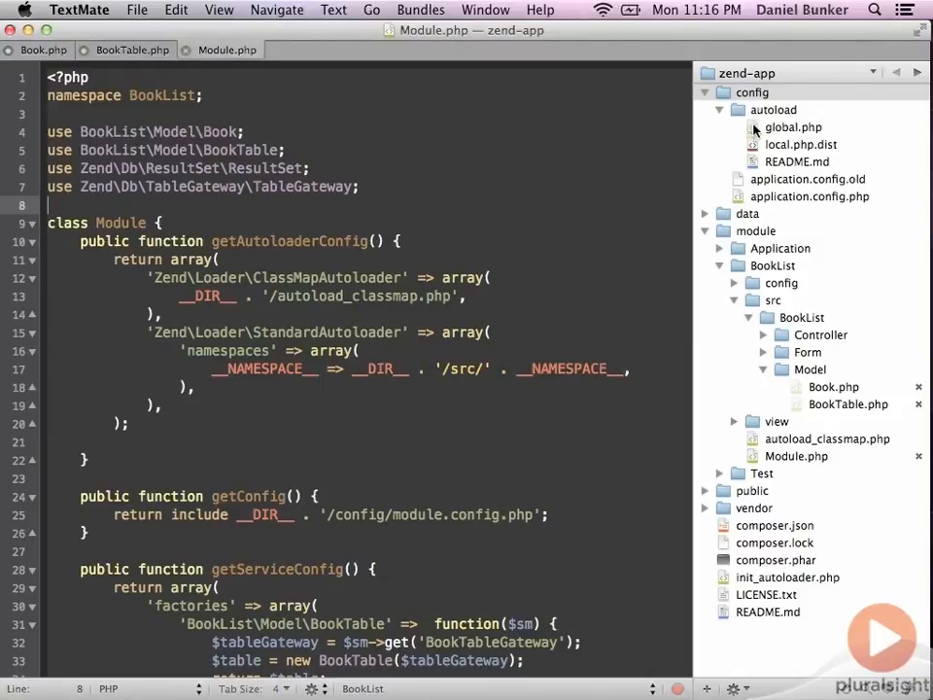
click(793, 126)
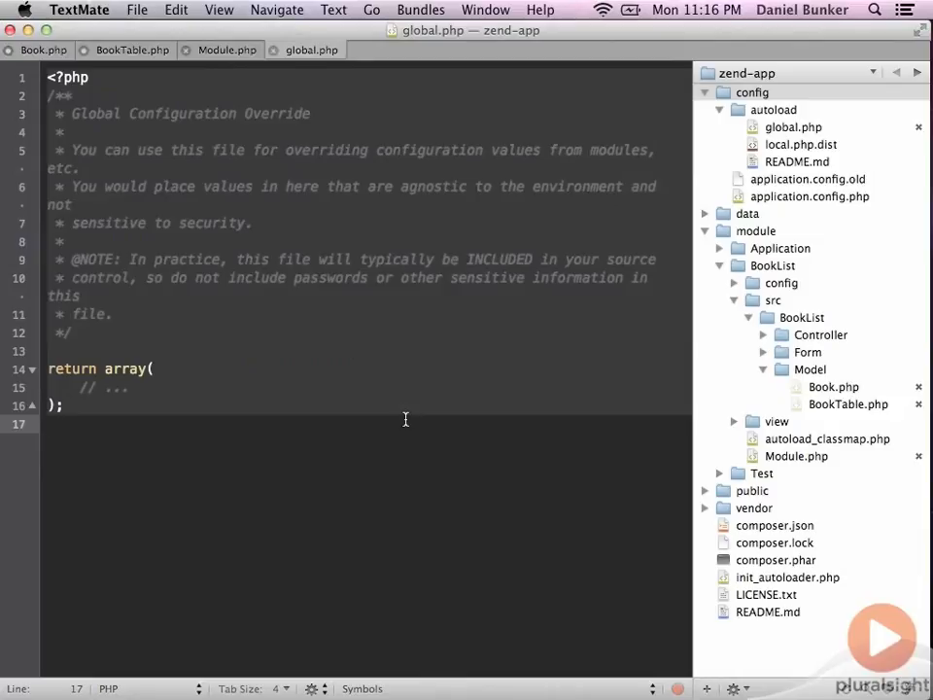
- Insert the 'db' Pdo config for book_list and the service_manager Adapter factory into the return array
click(50, 424)
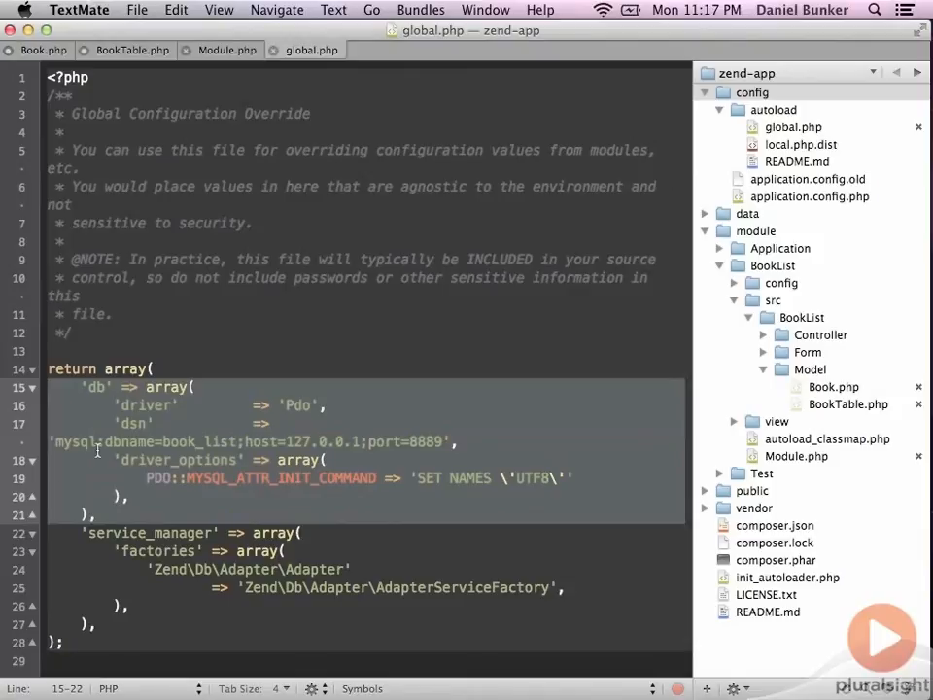
double_click(194, 442)
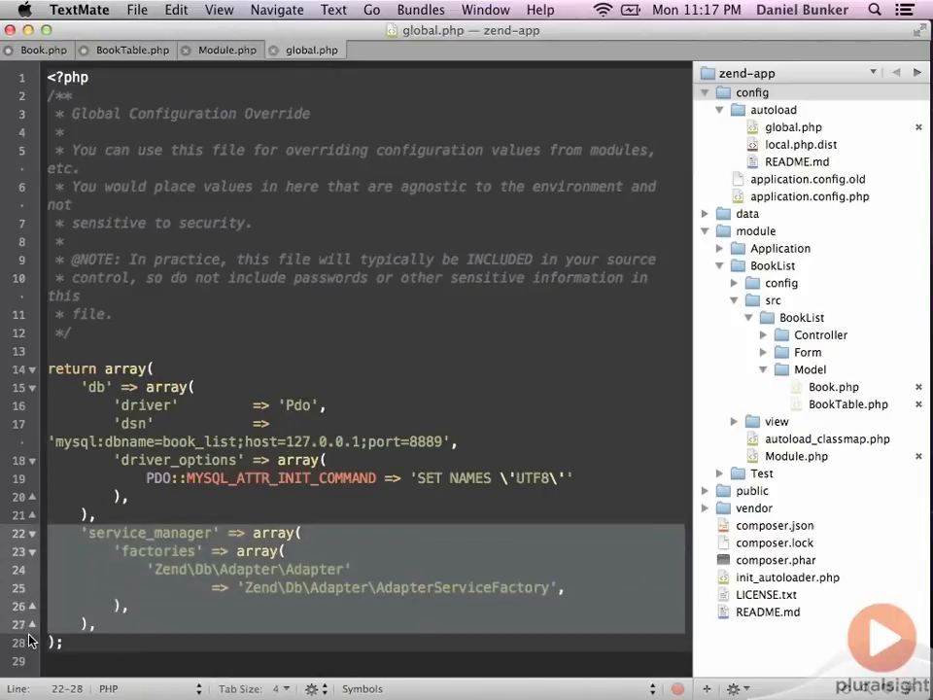
mouse_move(315, 600)
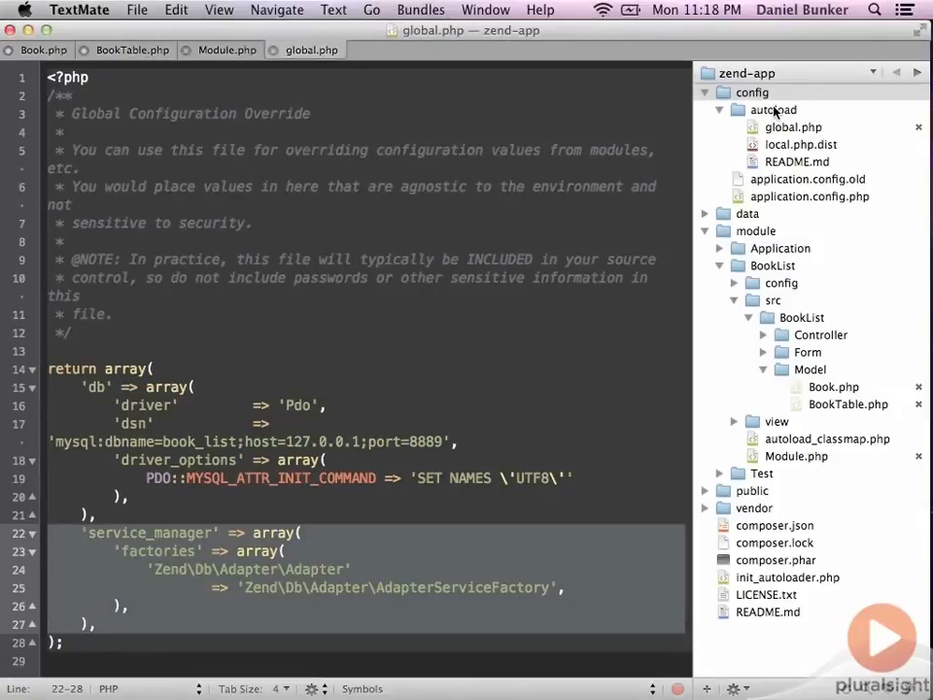
- Create a new file named local.php in the autoload folder via its context menu
click(773, 109)
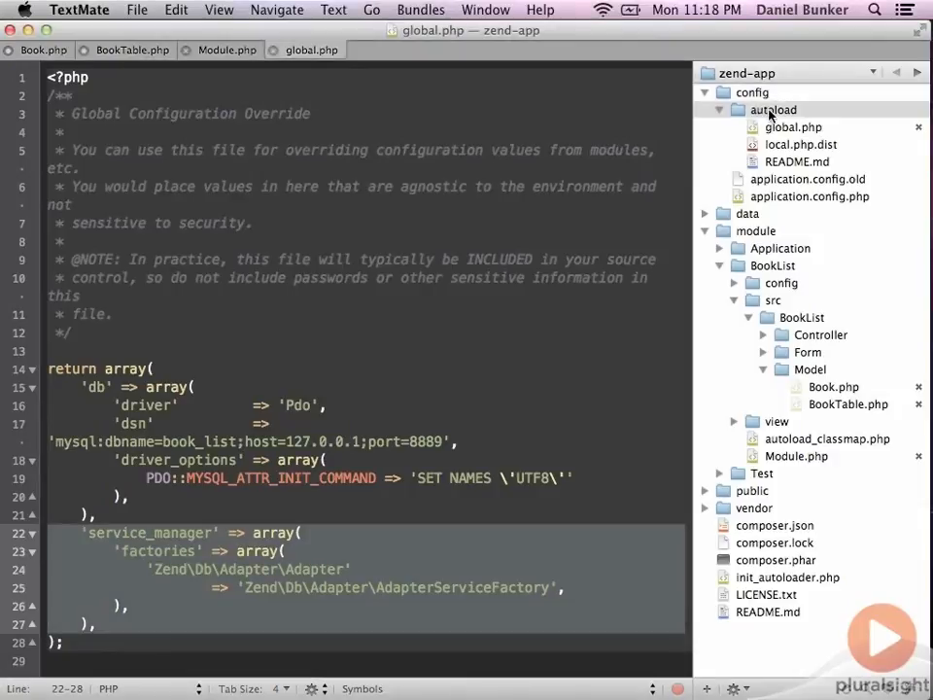
right_click(774, 109)
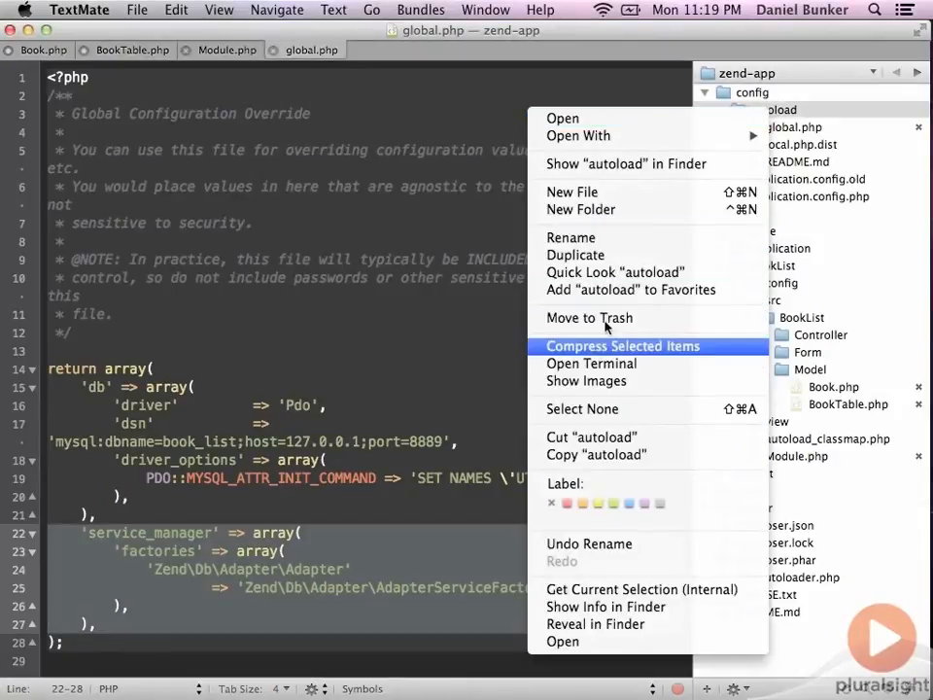
click(572, 190)
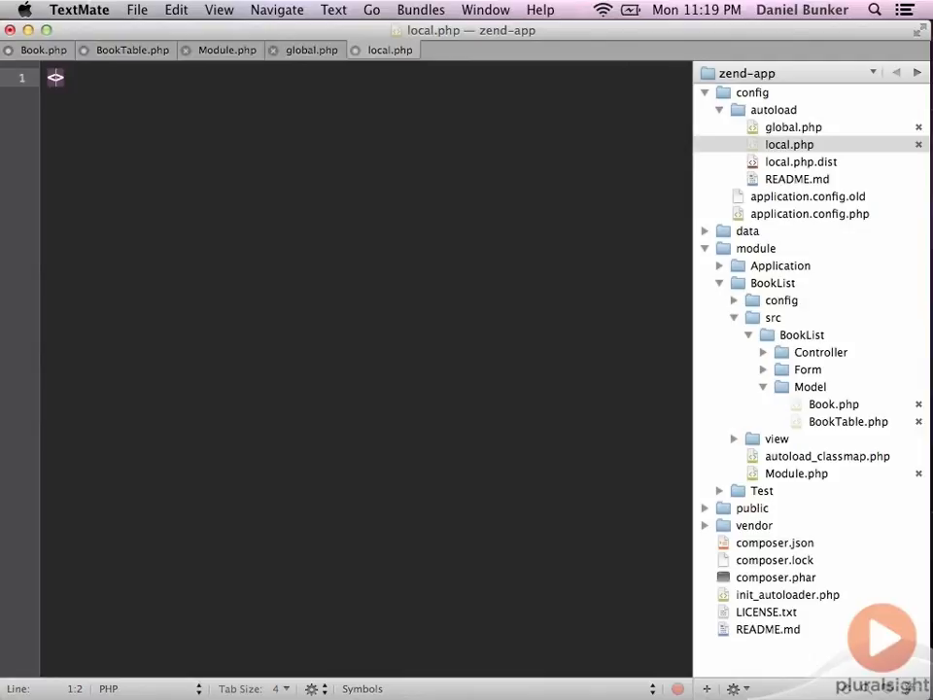
text(<?php?>)
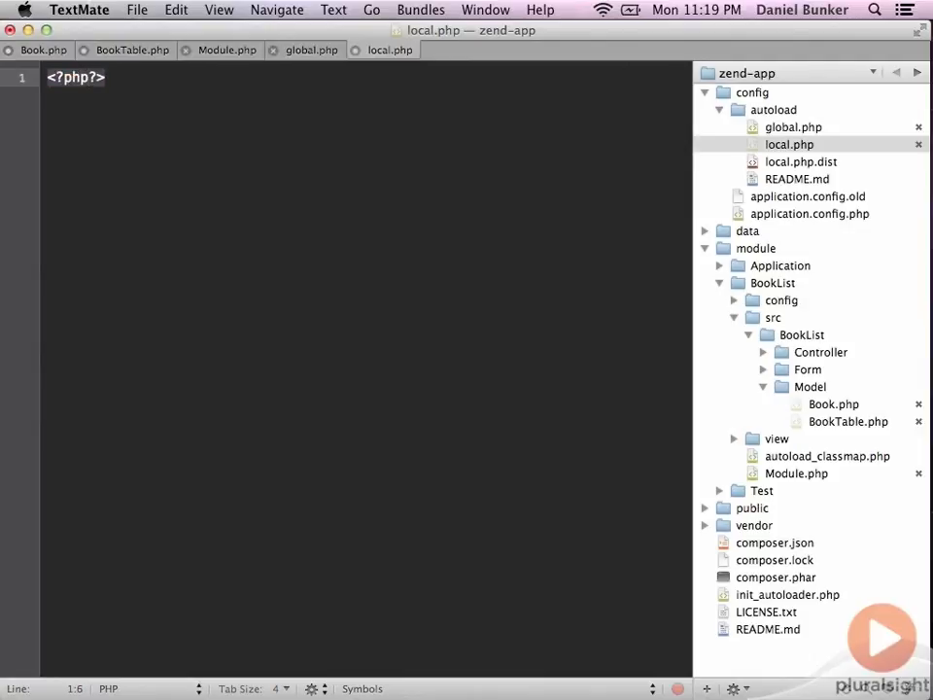
text(return array()
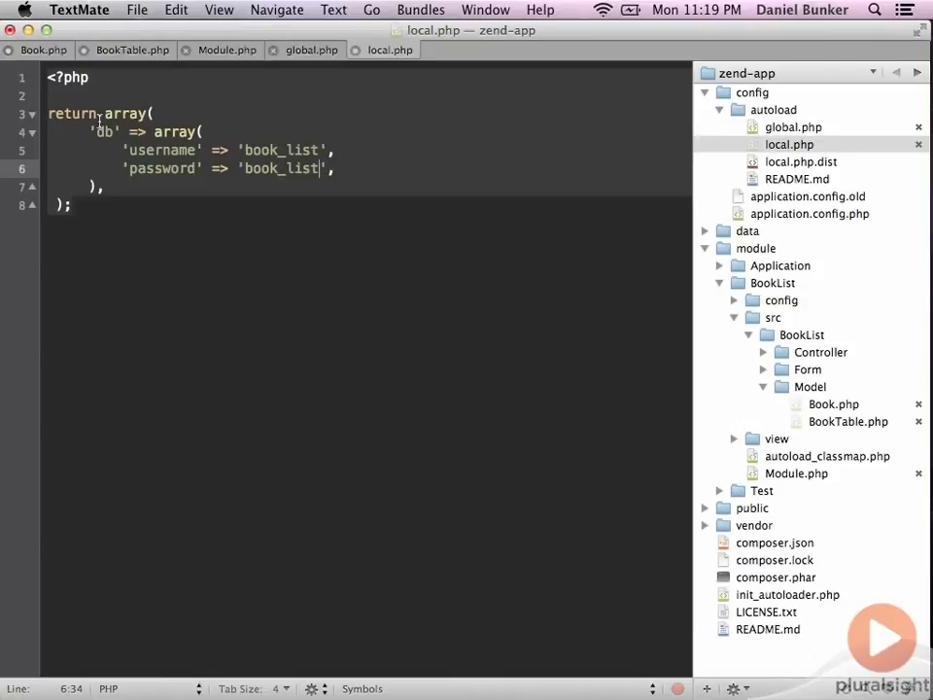
double_click(105, 133)
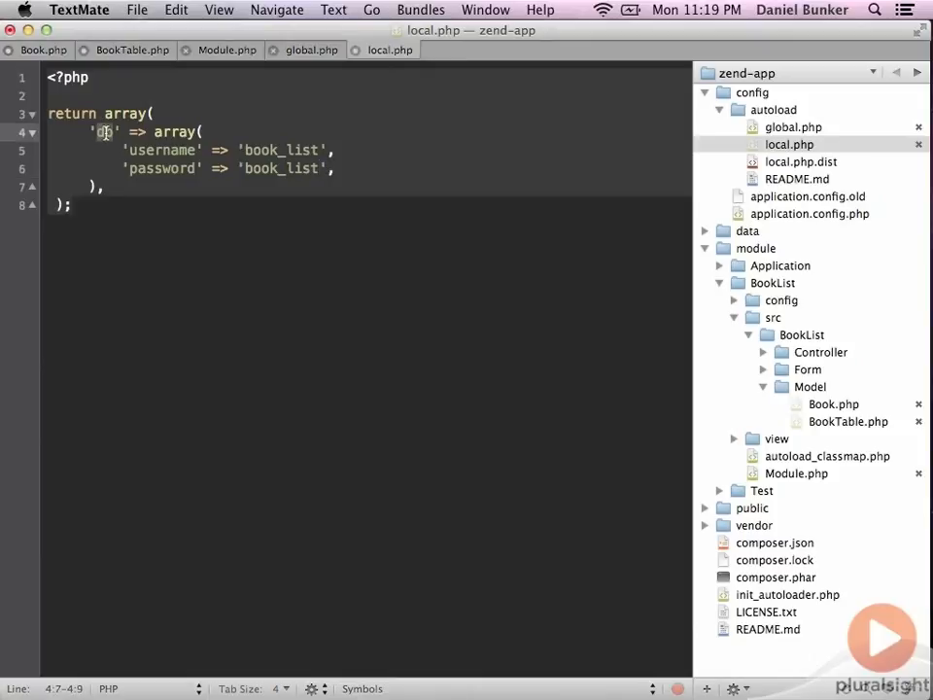